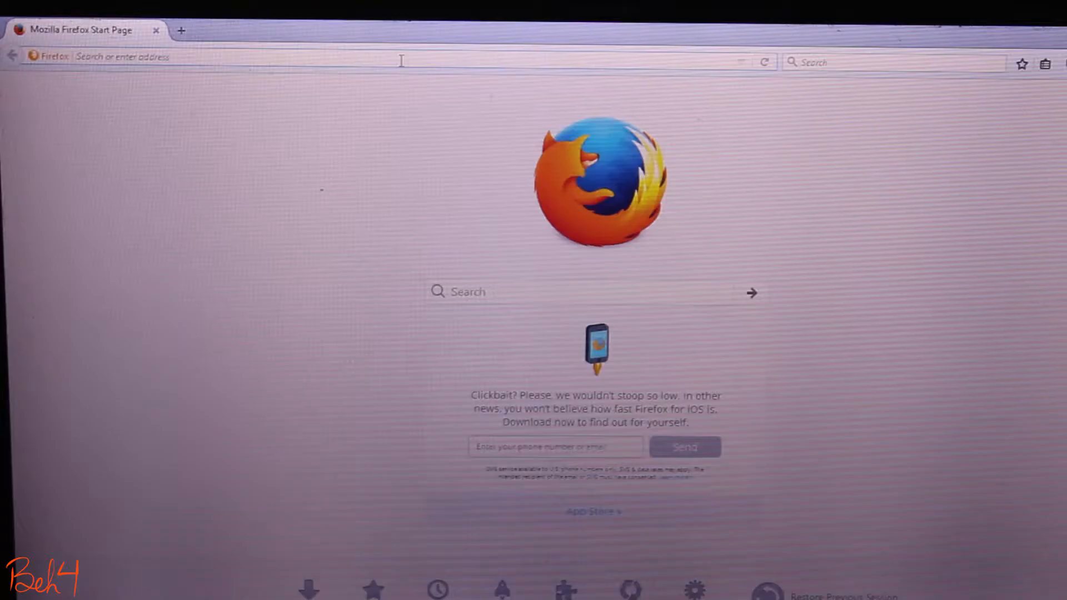
Step: Type 'google' while leaving the Firefox start page for the Run box
text(google)
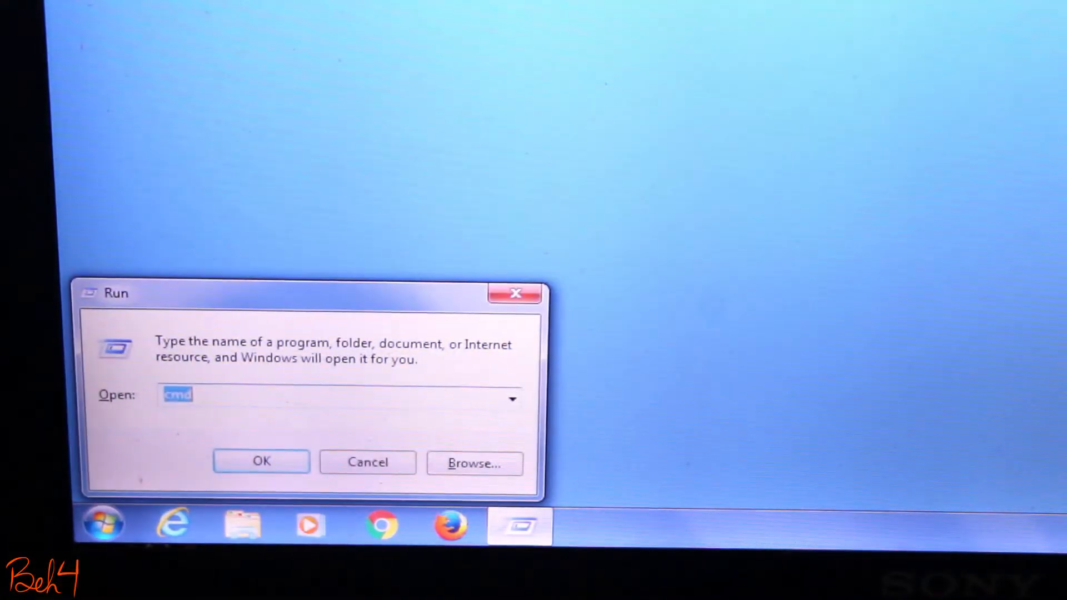
Step: Launch cmd, run ipconfig, and ping the router gateway 192.168.1.1
click(261, 461)
text(ipconfig)
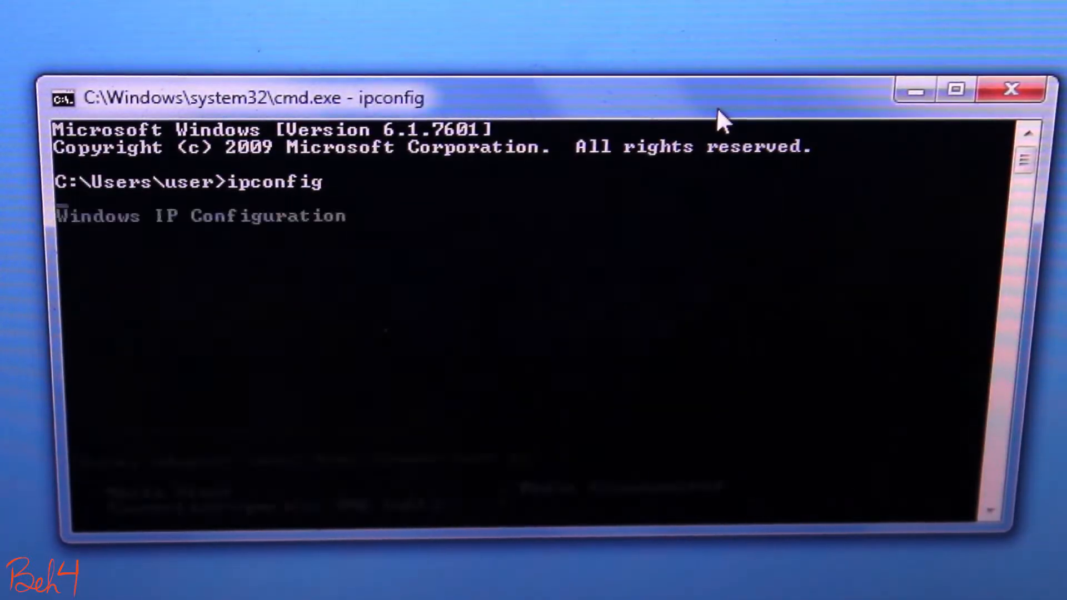
key(Return)
text(ping 192)
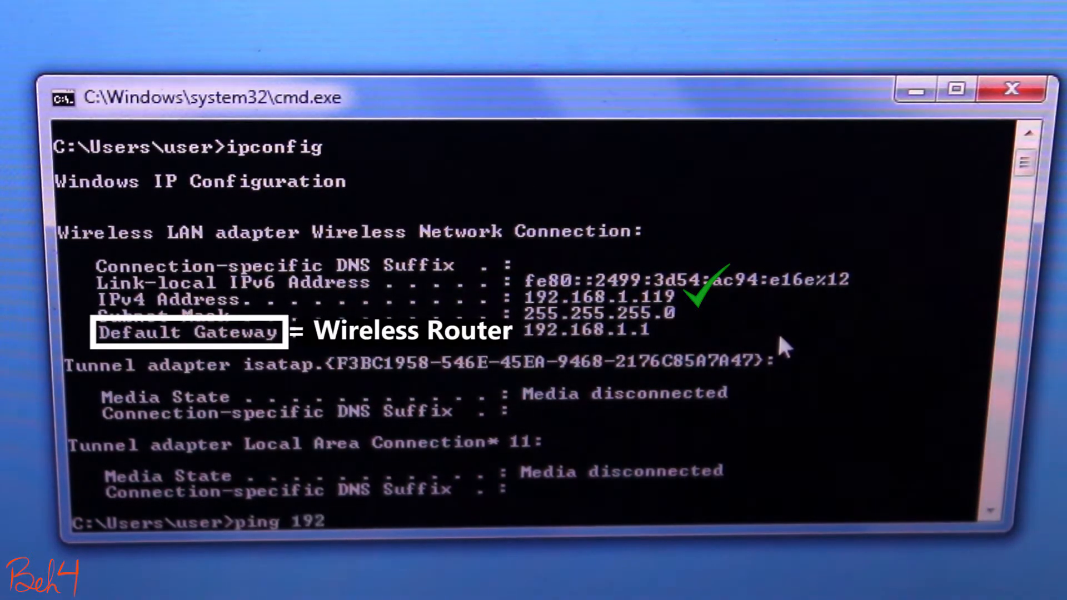
key(Return)
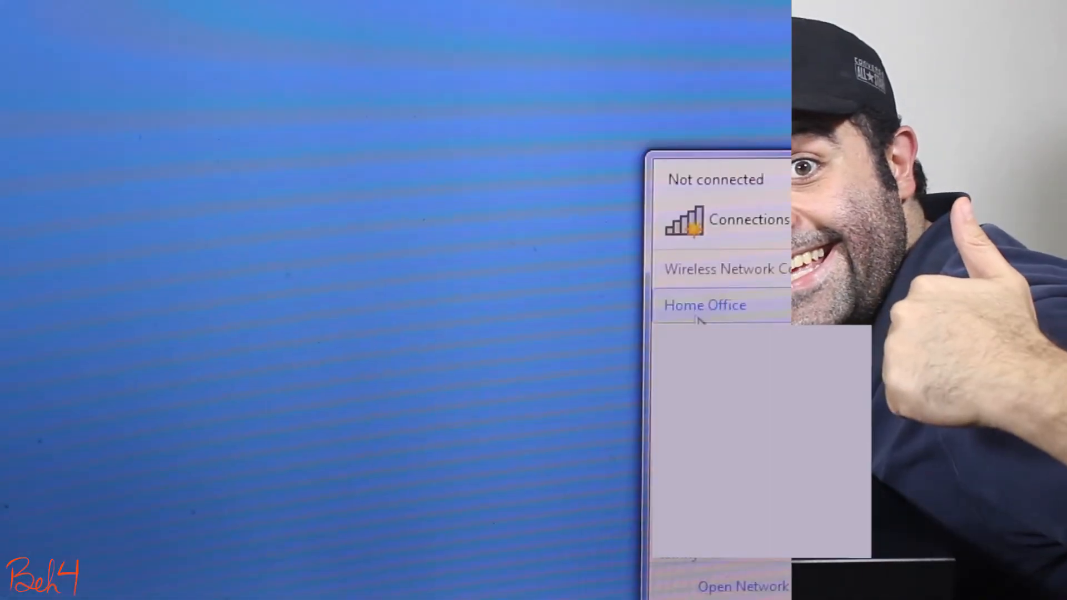
Step: Select the Home Office wireless network from the tray list
click(704, 305)
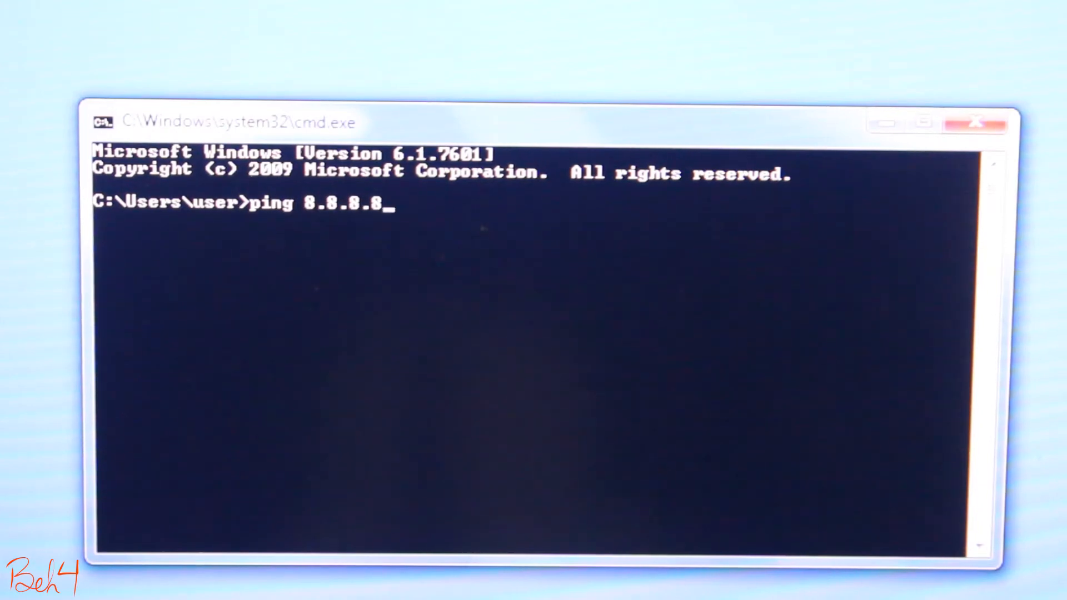
Step: Ping 8.8.8.8 successfully, then ping google.com, which fails to find the host
key(Return)
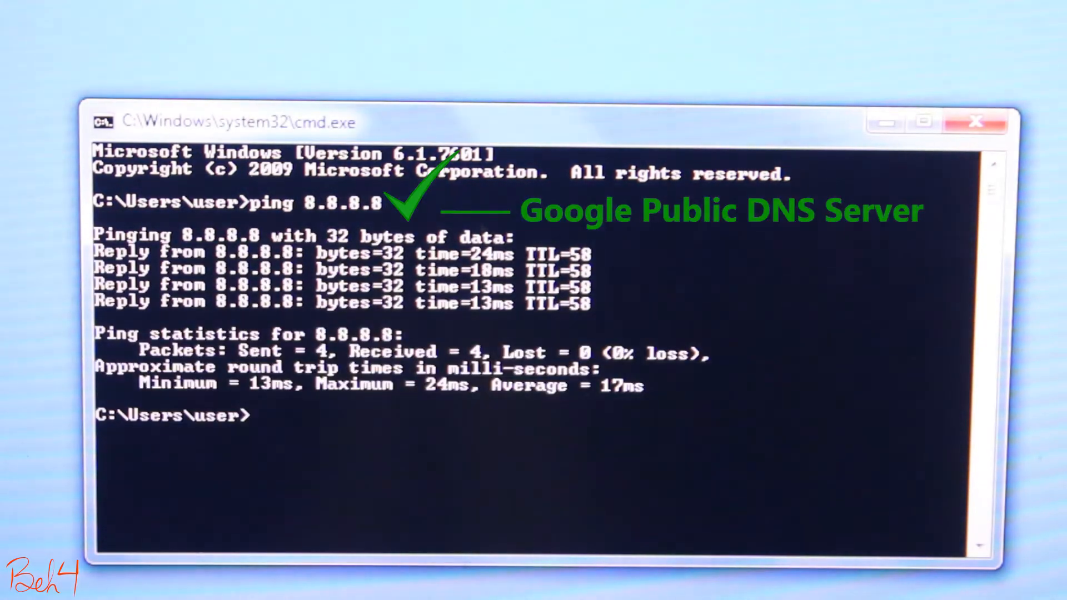
text(ping google.com)
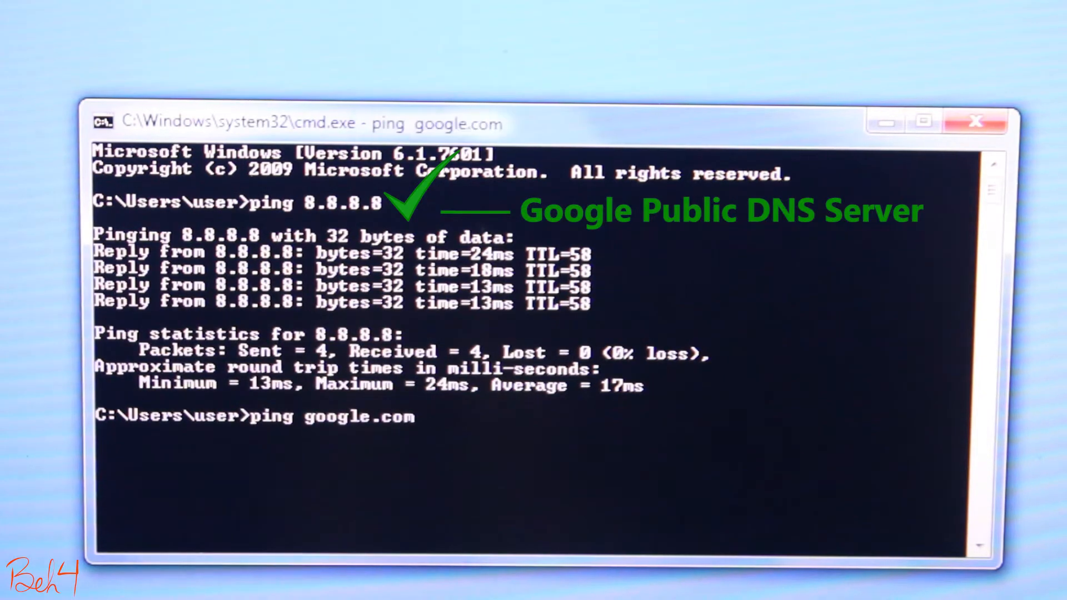
key(Return)
text(nslookup google.)
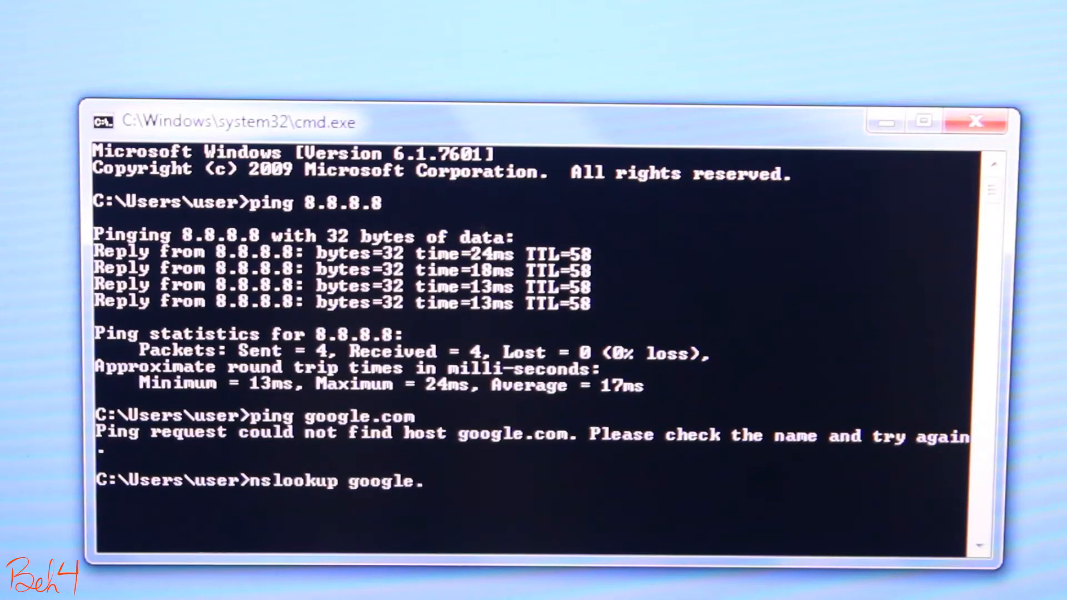
Step: Run nslookup google.com, which times out on 192.168.1.17, then run ipconfig /all
text(com)
key(Return)
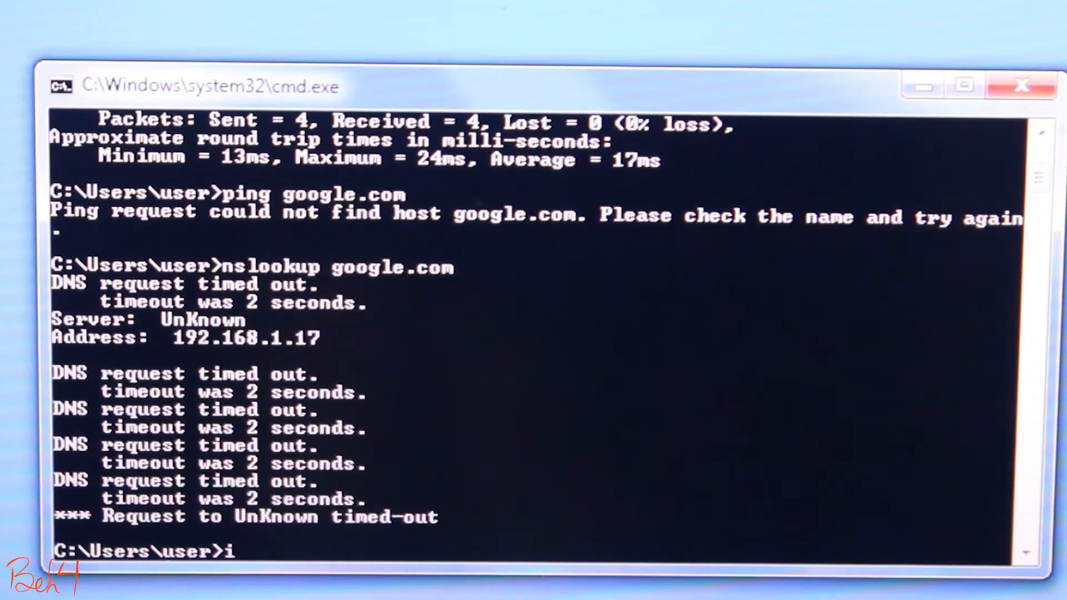
text(pconfig)
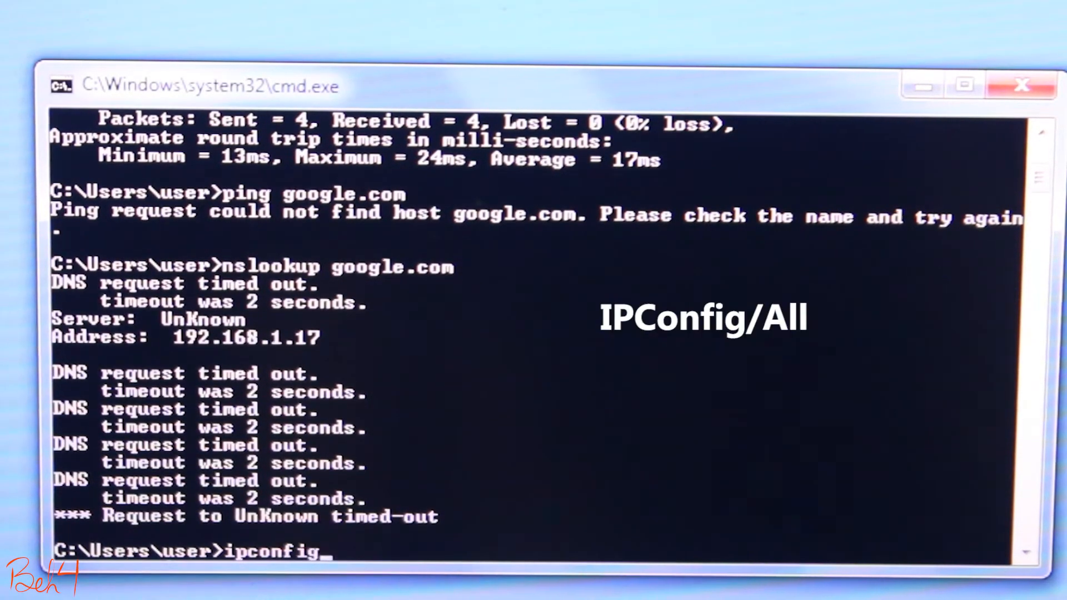
key(Return)
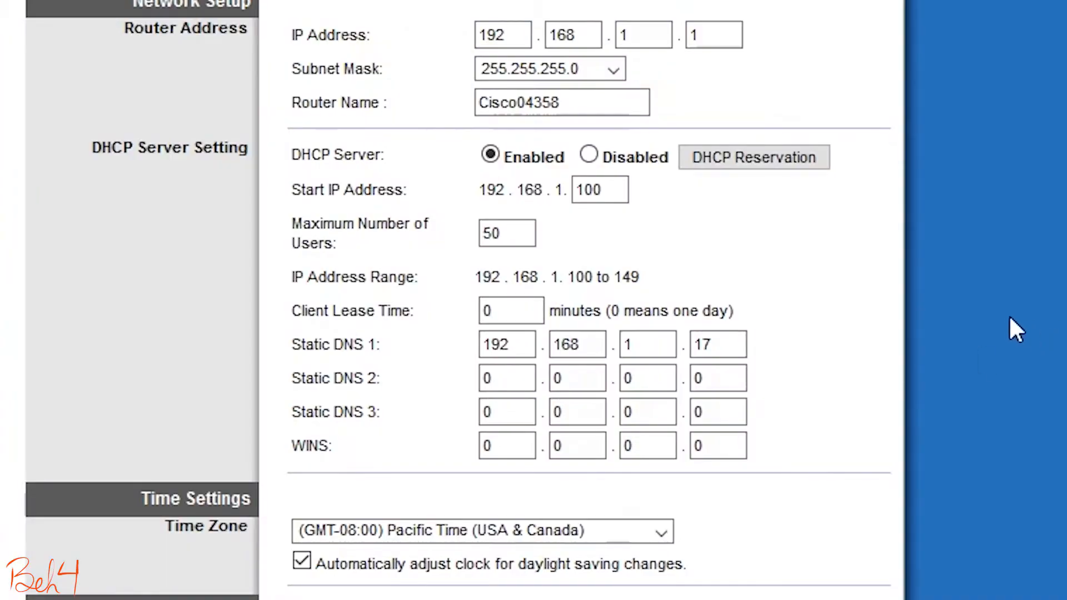
Step: Highlight the DHCP Static DNS settings and start entering 8 for Static DNS 2
double_click(354, 154)
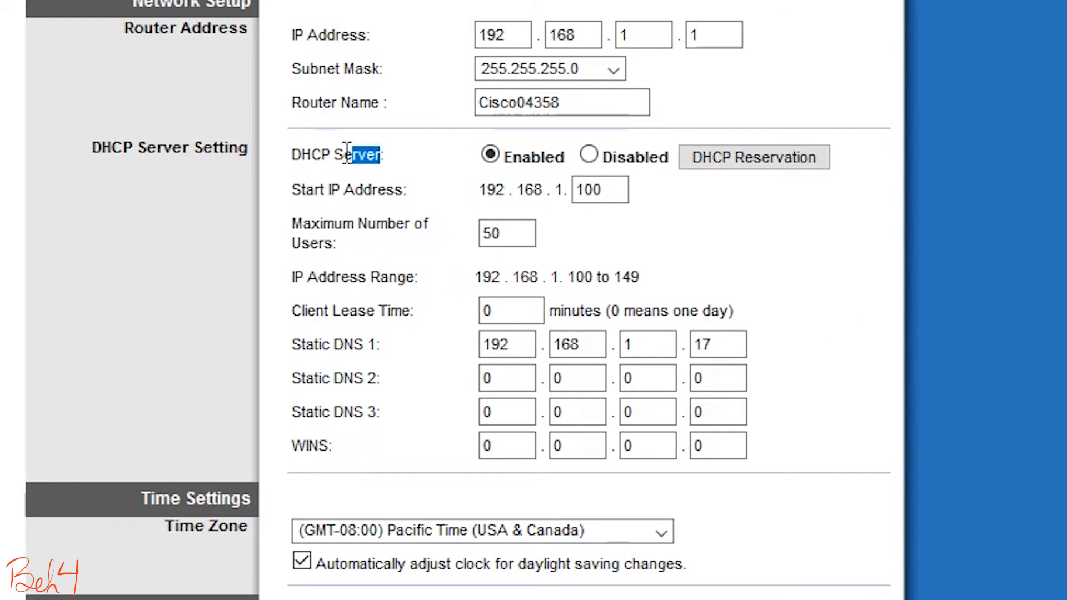
double_click(336, 154)
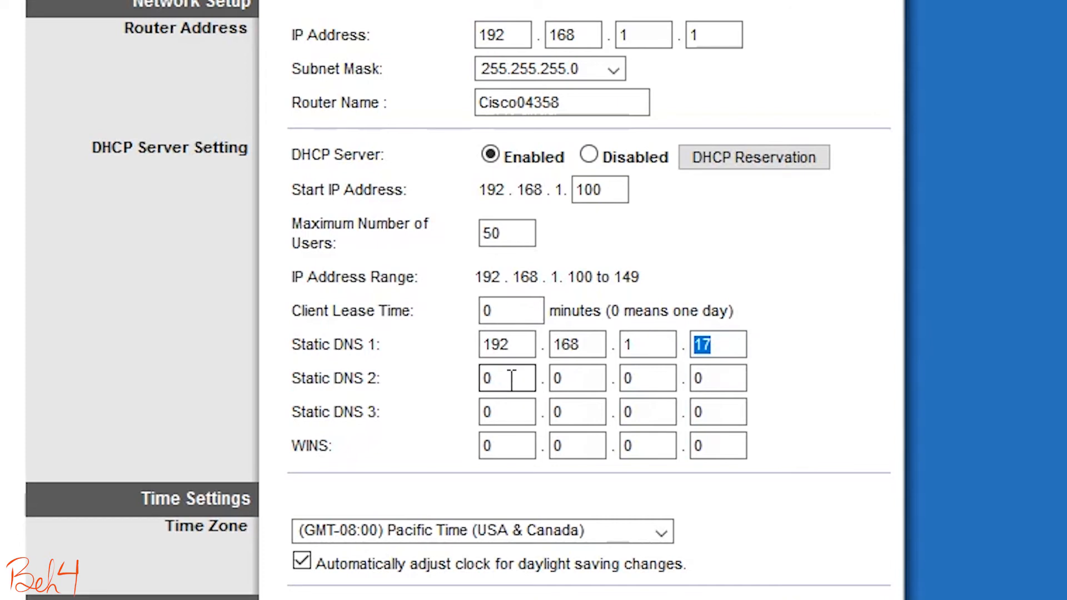
text(8)
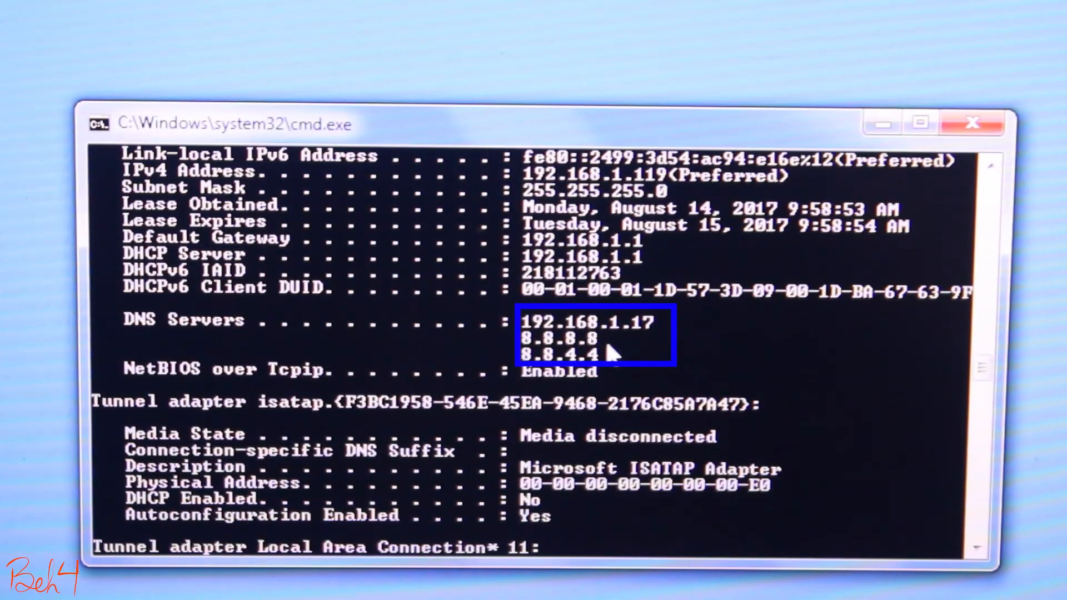
Step: Ping google.com again, now getting replies from 216.58.194.174
text(ping google.com)
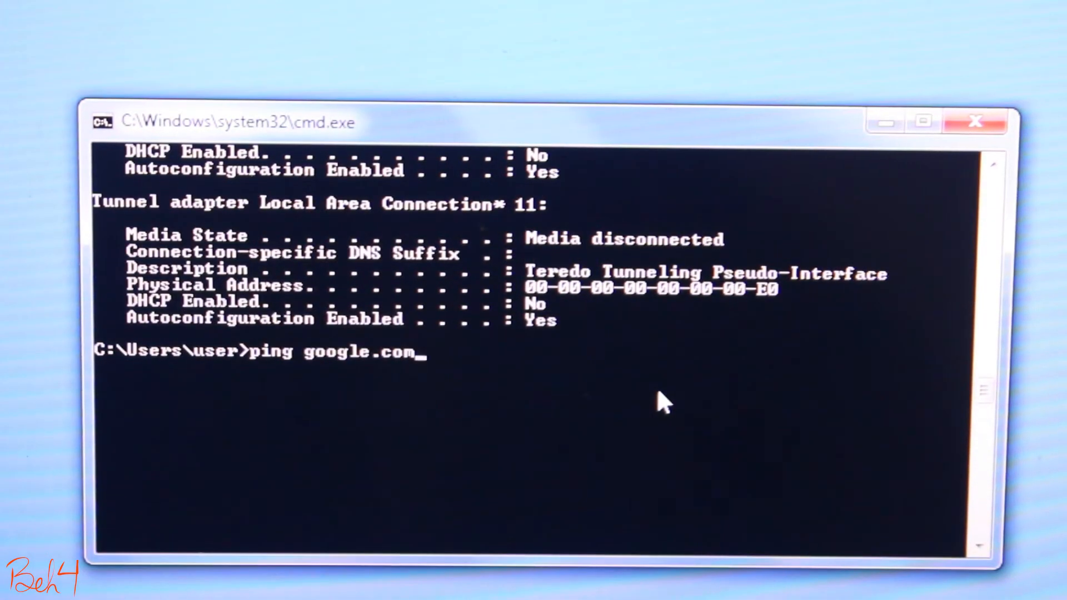
key(Return)
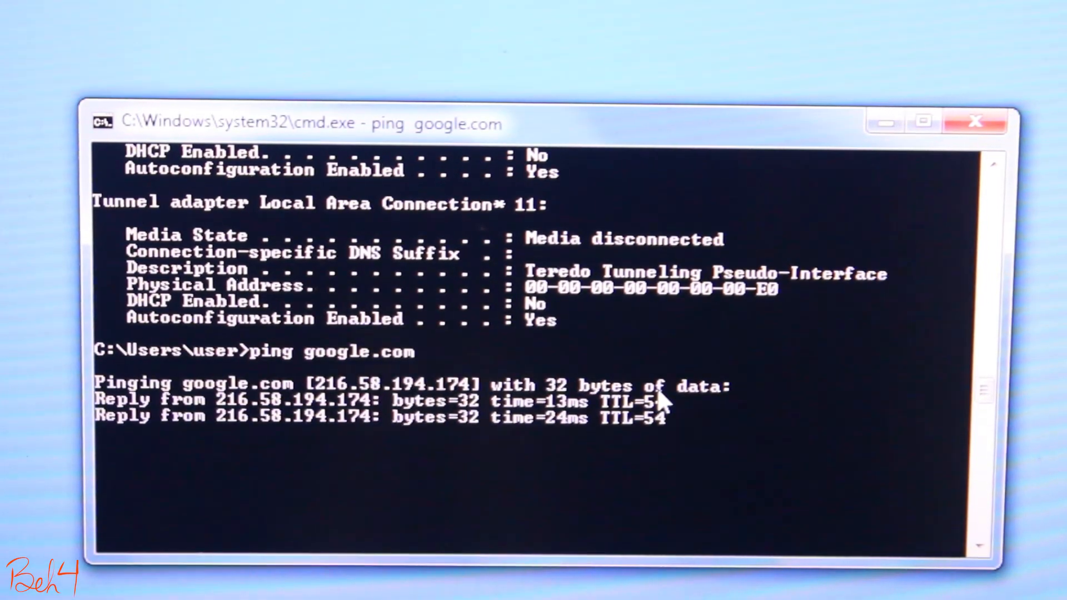